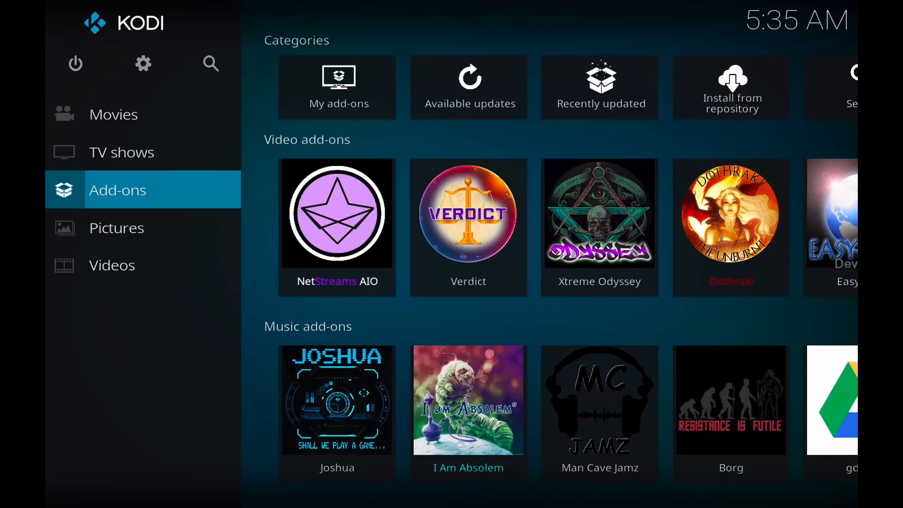
Open Kodi's System settings page from the home screen gear icon.
{"action": "left_click", "coordinate": [113, 113]}
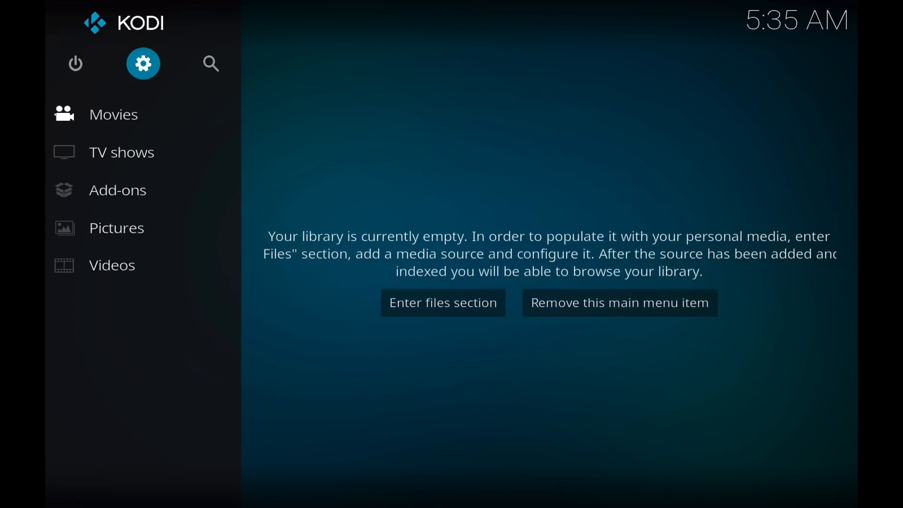
{"action": "left_click", "coordinate": [143, 64]}
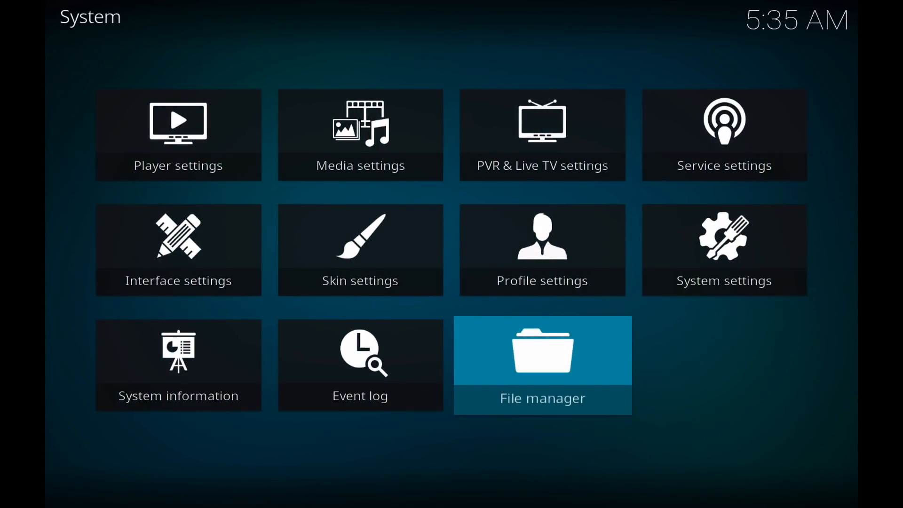
{"action": "left_click", "coordinate": [541, 365]}
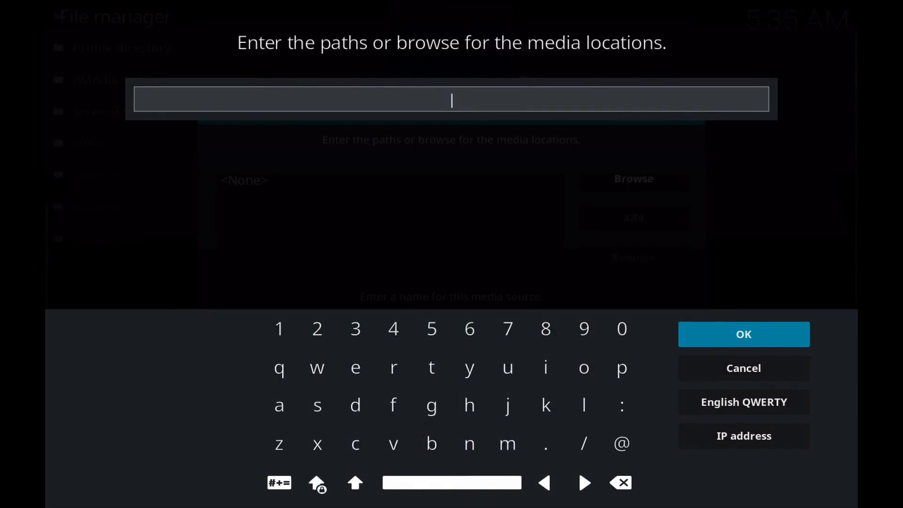
{"action": "type", "text": "http://toptutorialsrepo.co.uk/kodi"}
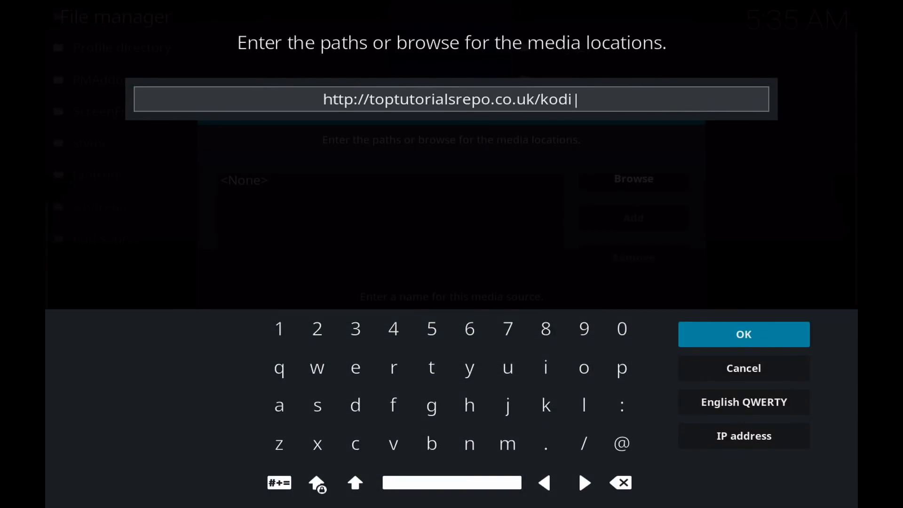
{"action": "left_click", "coordinate": [743, 334]}
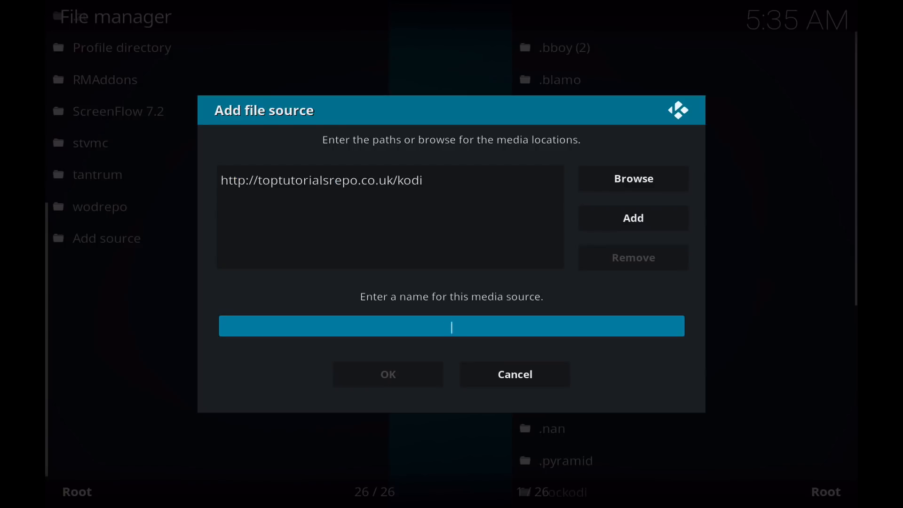
{"action": "type", "text": "."}
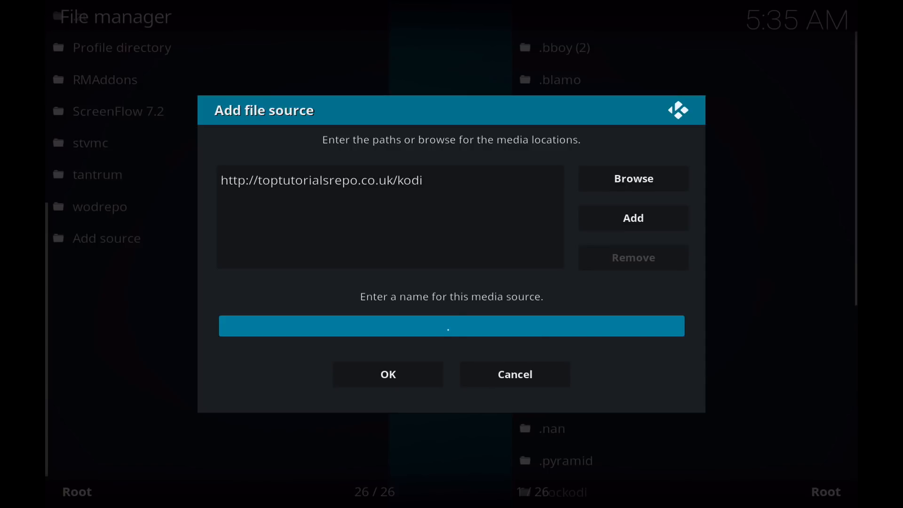
{"action": "type", "text": "top tutorials"}
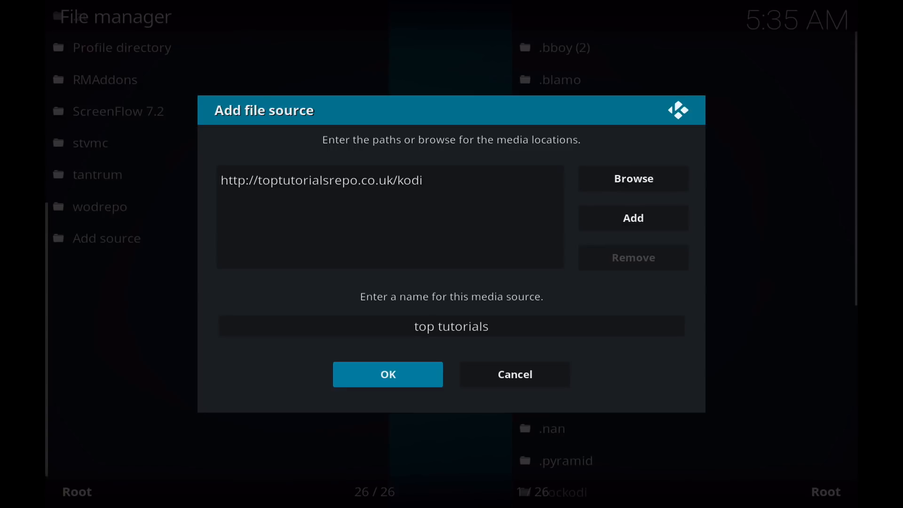
{"action": "left_click", "coordinate": [387, 374]}
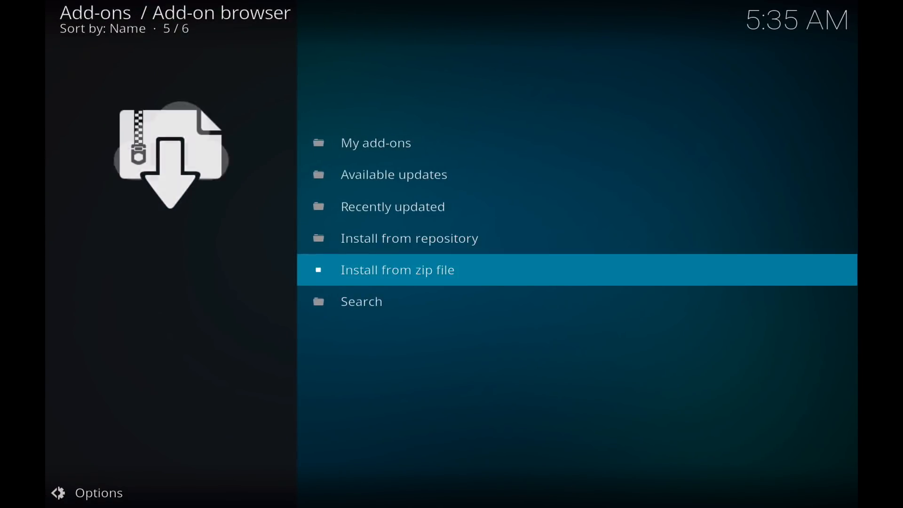
Install the buffering fix zip from the top tutorials source.
{"action": "left_click", "coordinate": [396, 270]}
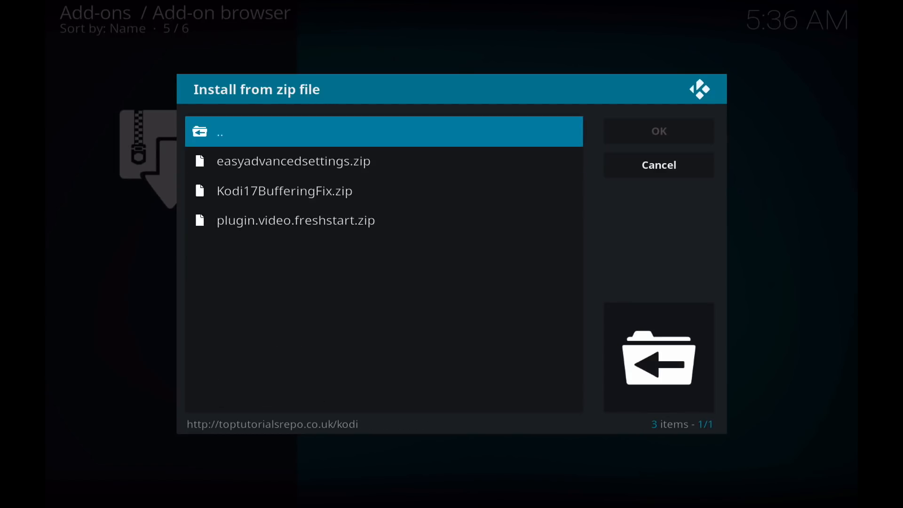
{"action": "left_click", "coordinate": [284, 190]}
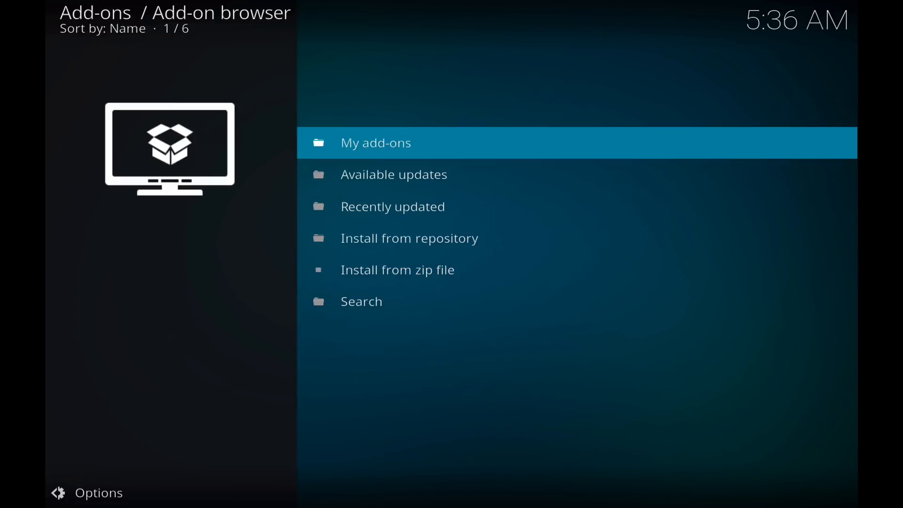
{"action": "left_click", "coordinate": [375, 142]}
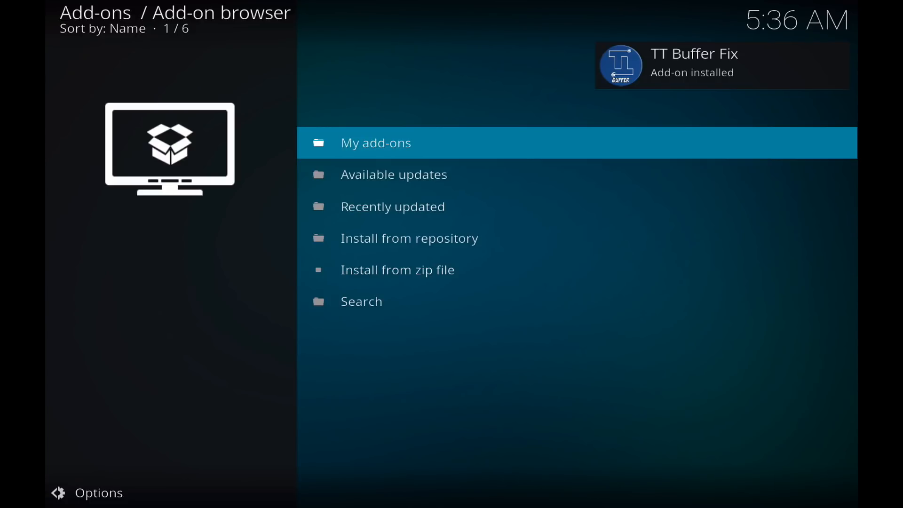
Launch the TT Buffer Fix add-on from the installed add-ons list.
{"action": "left_click", "coordinate": [374, 143]}
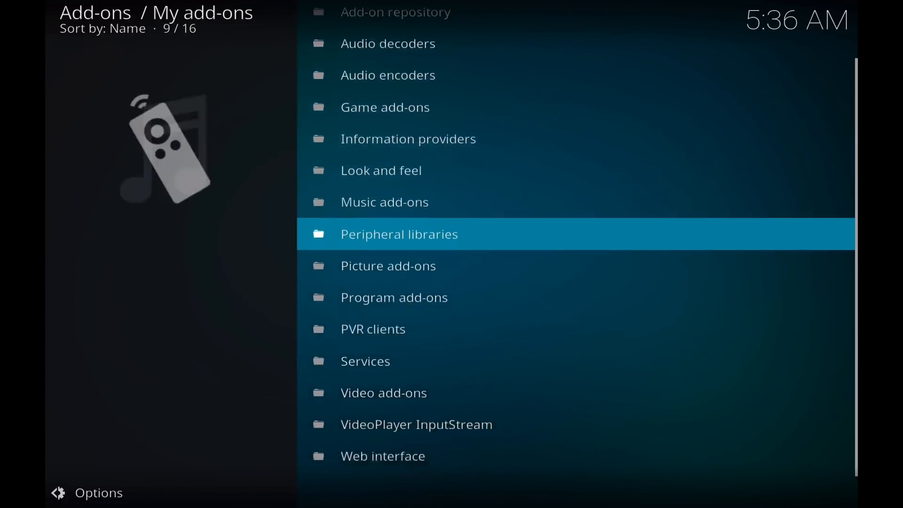
{"action": "left_click", "coordinate": [394, 297]}
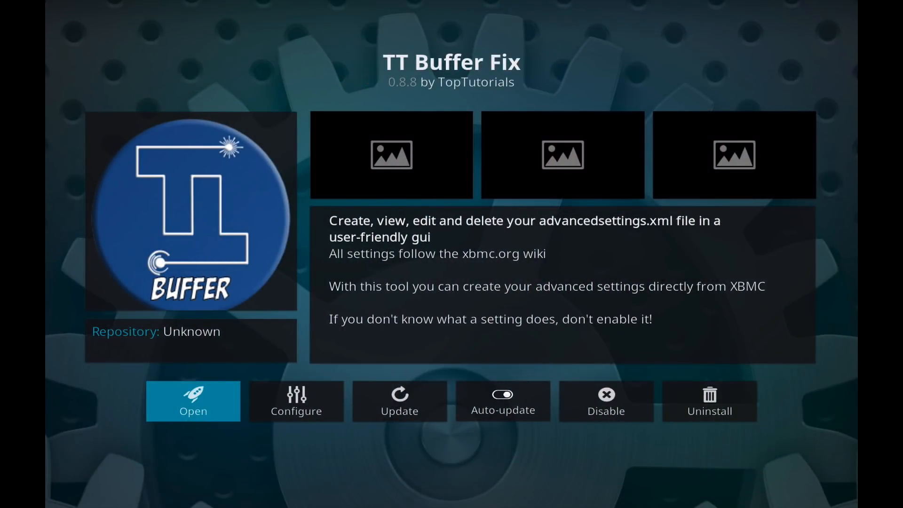
{"action": "left_click", "coordinate": [193, 401]}
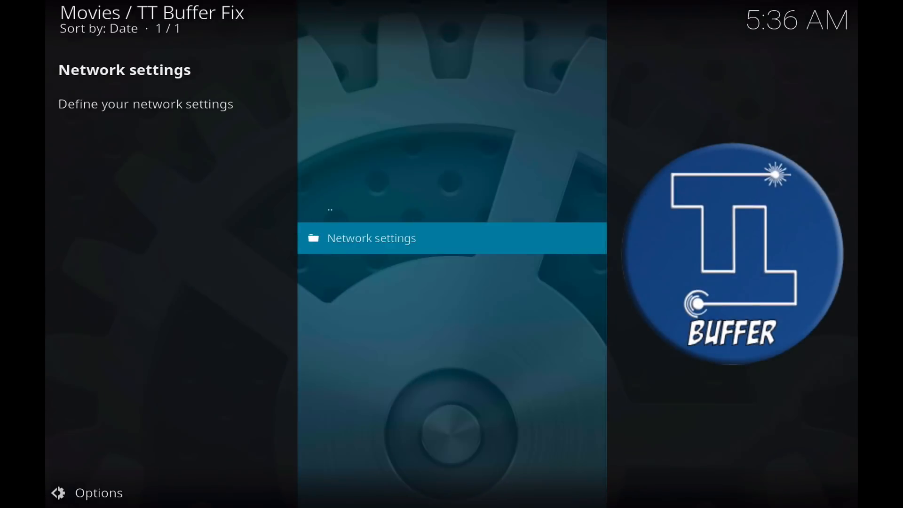
Go into TT Buffer Fix's Network settings, then Cache, reaching the memorysize prompt.
{"action": "left_click", "coordinate": [371, 238]}
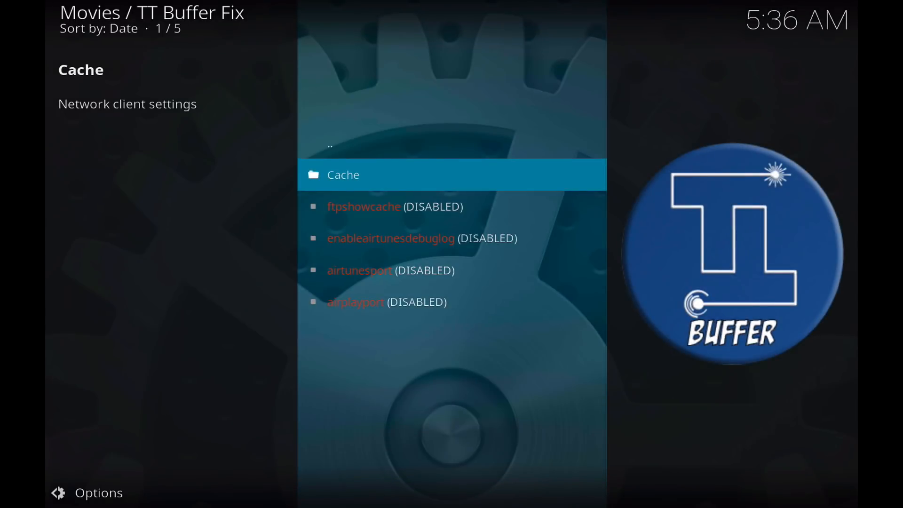
{"action": "left_click", "coordinate": [343, 175]}
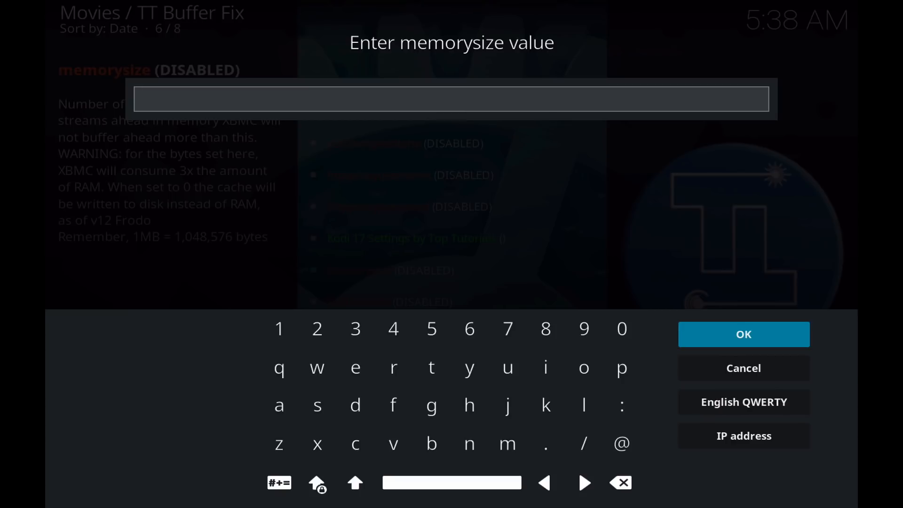
Set memorysize to 419430400, set buffermode, and enter readfactor 4.0.
{"action": "type", "text": "419430400"}
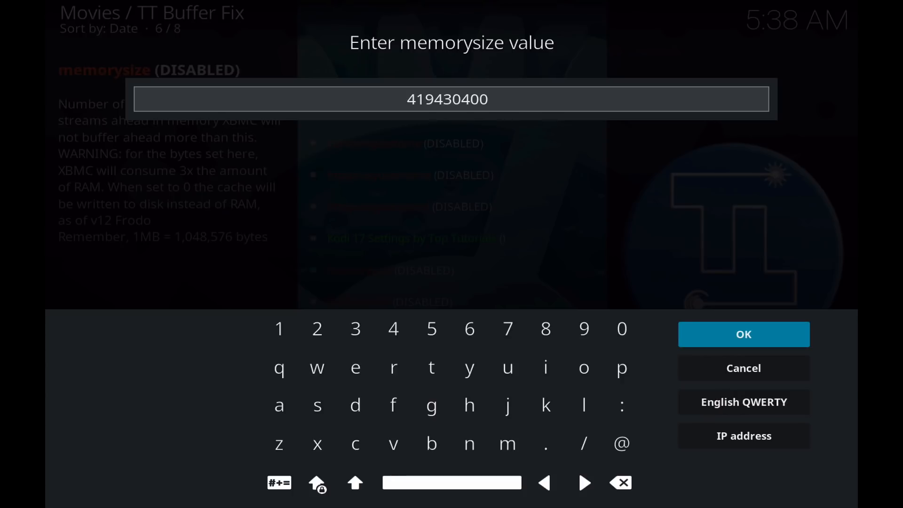
{"action": "left_click", "coordinate": [742, 333]}
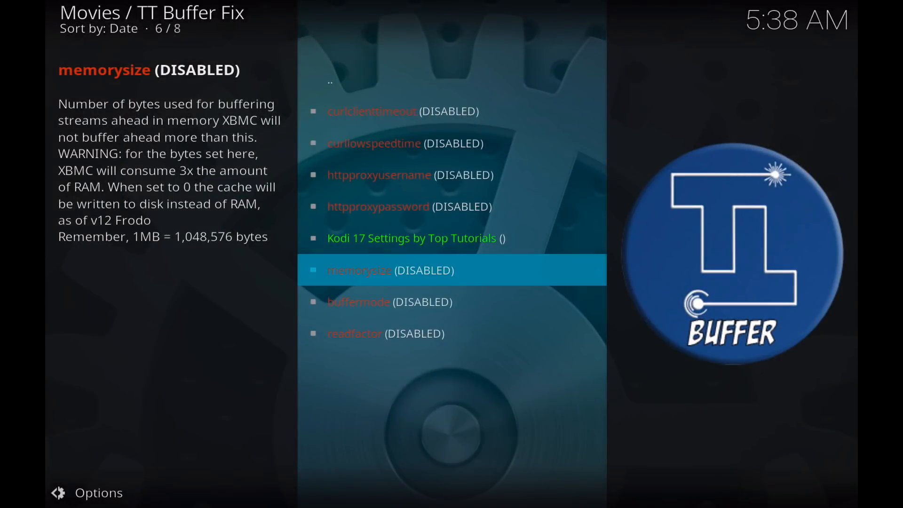
{"action": "key", "text": "up"}
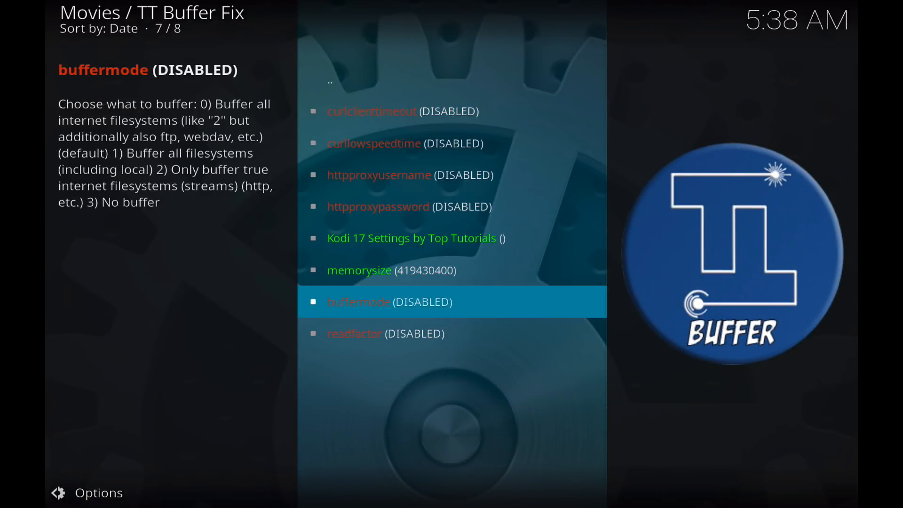
{"action": "left_click", "coordinate": [390, 301]}
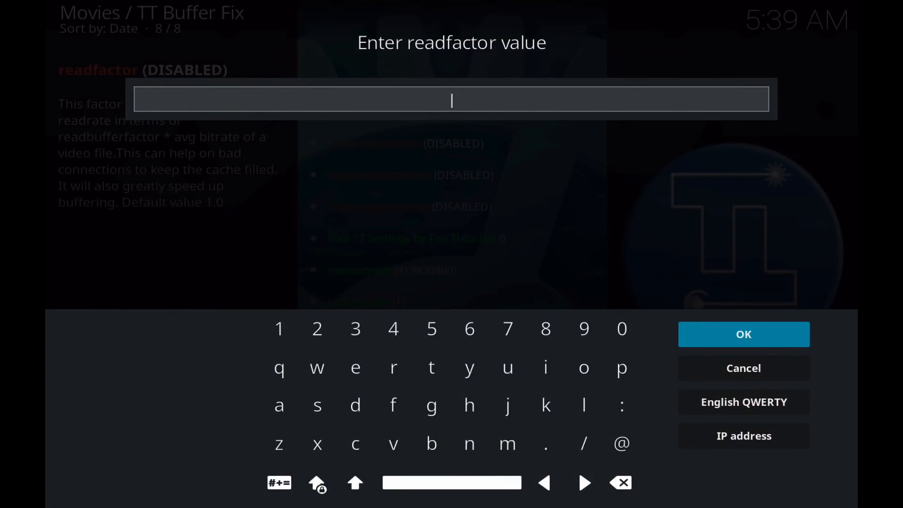
{"action": "type", "text": "4.0"}
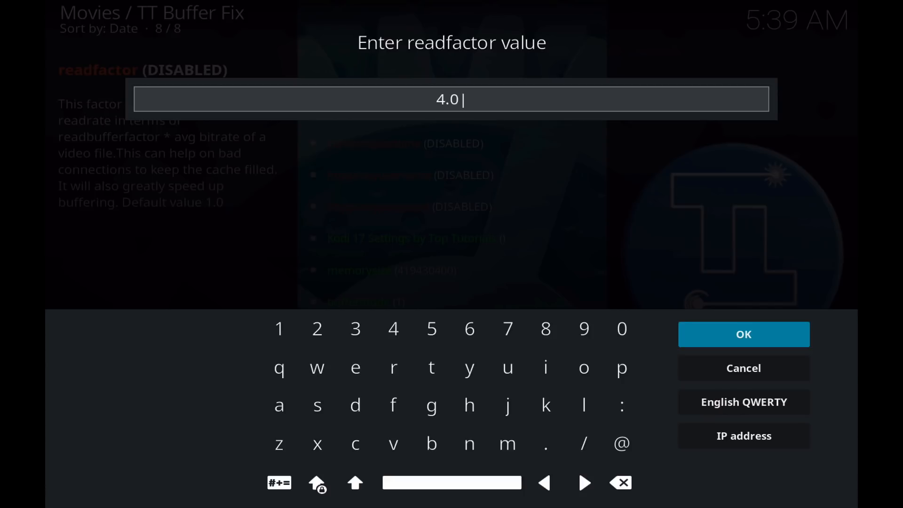
{"action": "left_click", "coordinate": [743, 334]}
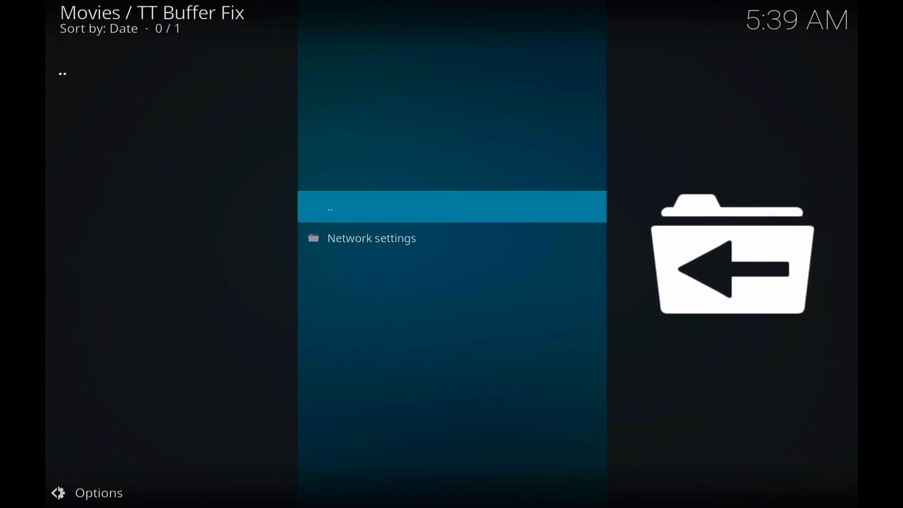
Write the cache settings to advancedsettings.xml and view the active file.
{"action": "left_click", "coordinate": [371, 238]}
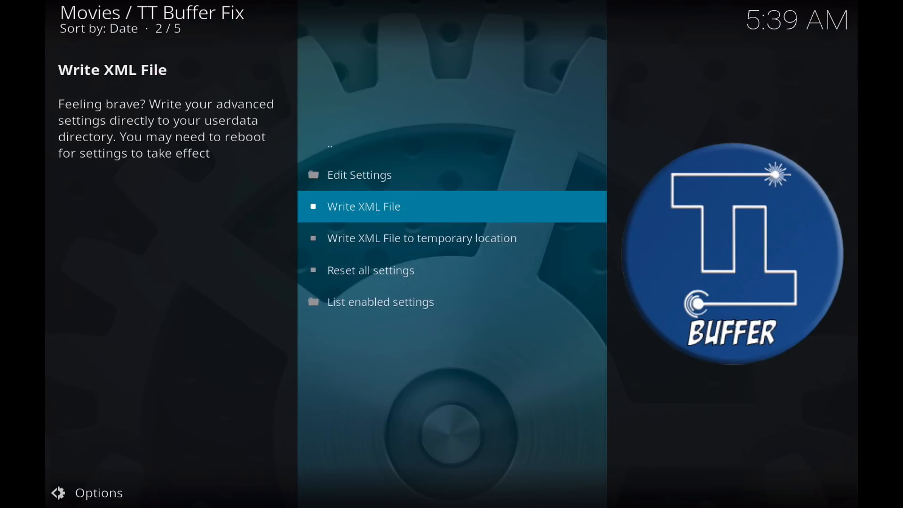
{"action": "left_click", "coordinate": [364, 206]}
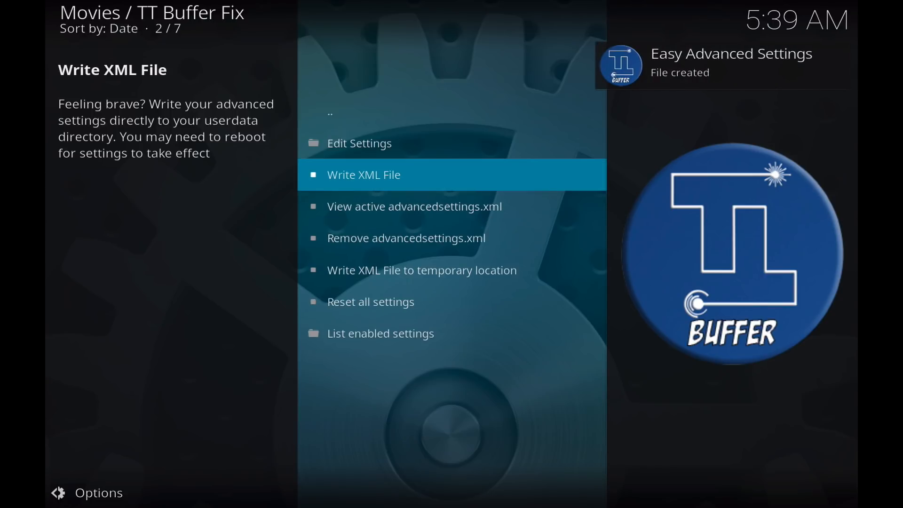
{"action": "key", "text": "Down"}
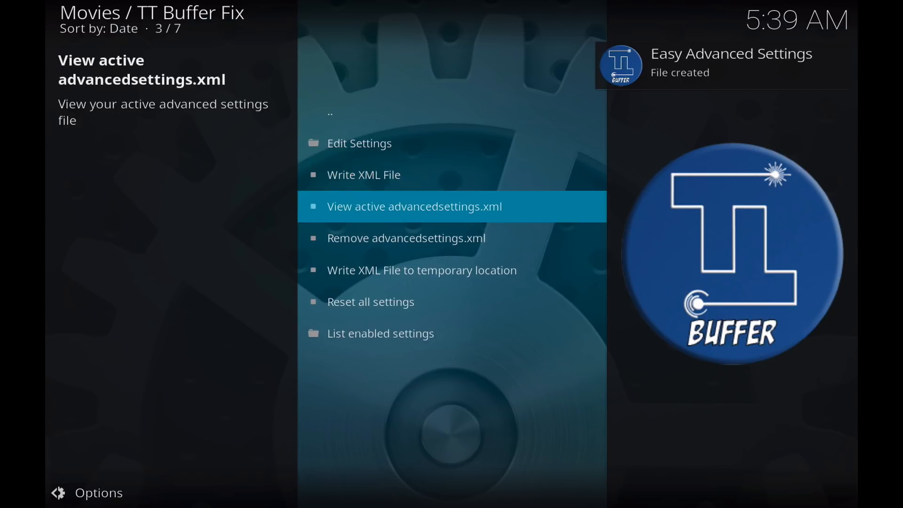
{"action": "left_click", "coordinate": [414, 206]}
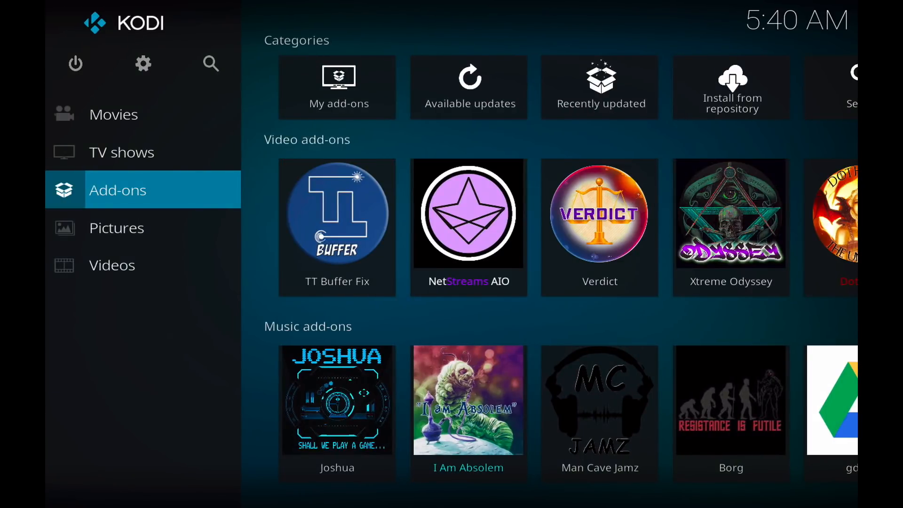
Open System settings and select System information.
{"action": "left_click", "coordinate": [143, 64]}
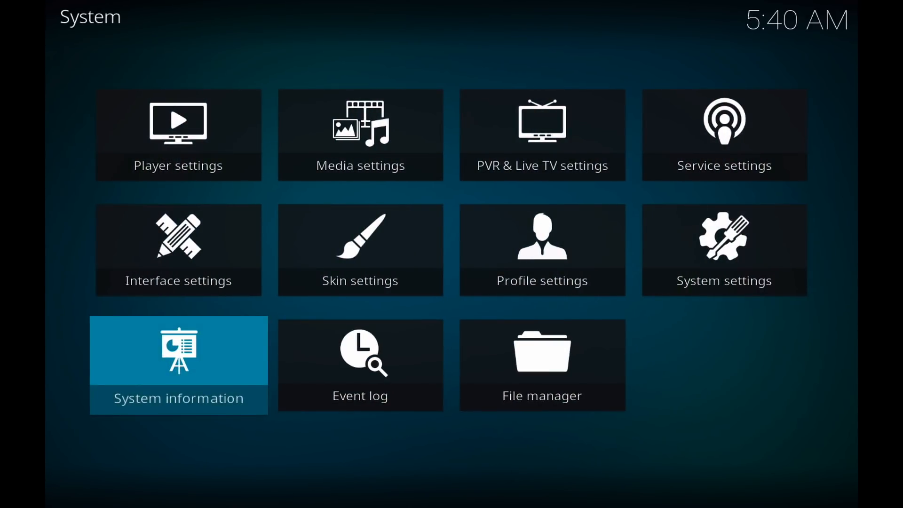
{"action": "left_click", "coordinate": [177, 364]}
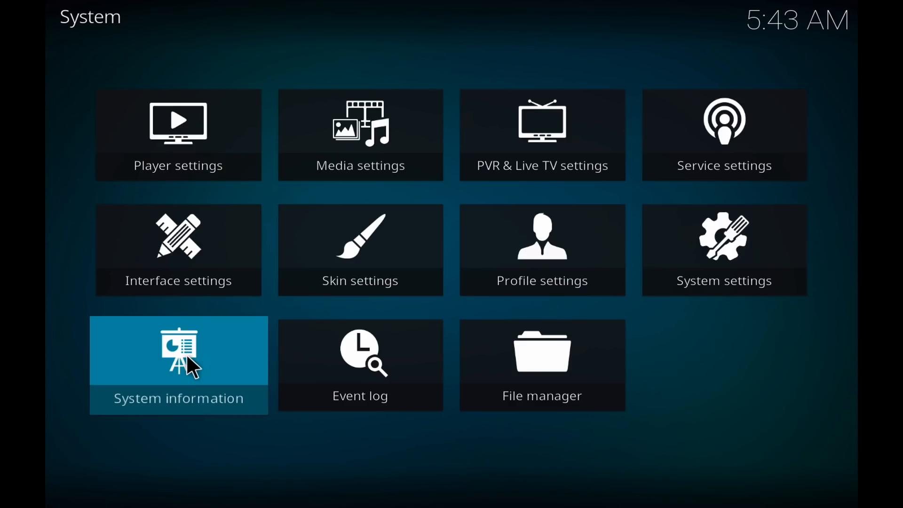
Return home and reopen TT Buffer Fix's Network settings list.
{"action": "key", "text": "Escape"}
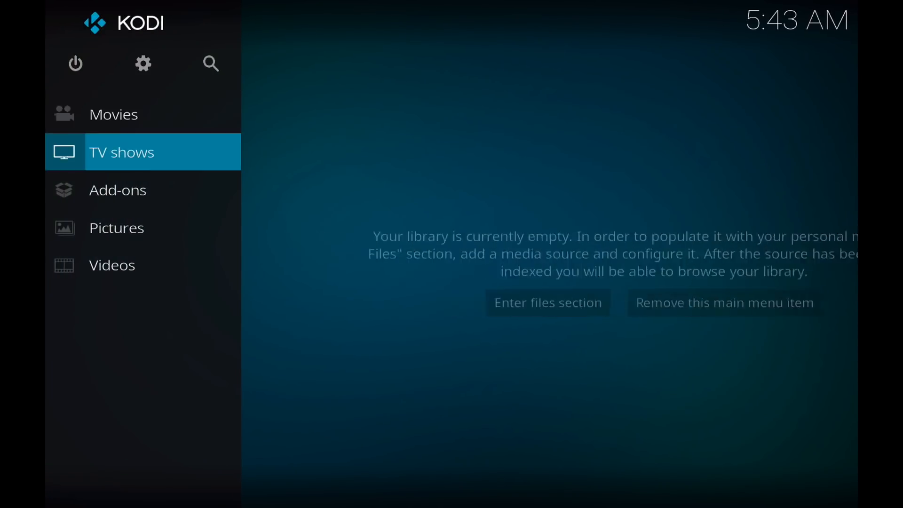
{"action": "left_click", "coordinate": [118, 190]}
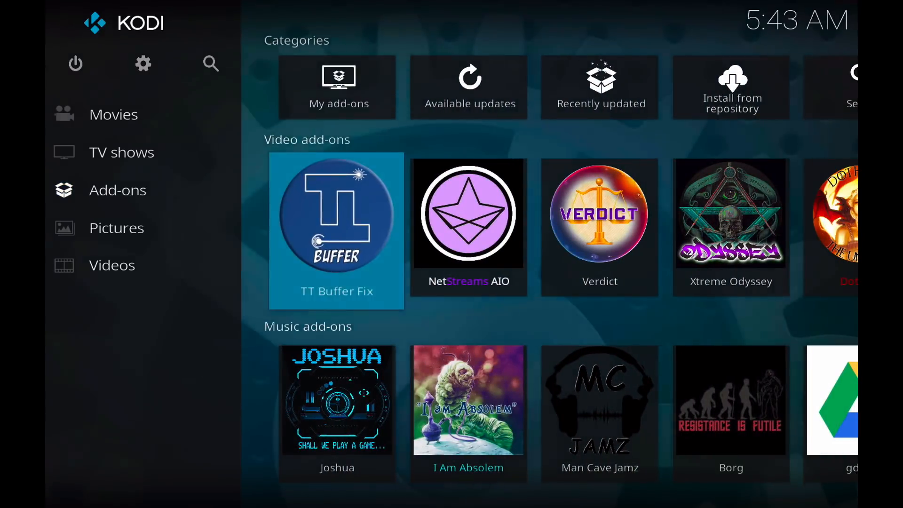
{"action": "left_click", "coordinate": [336, 231]}
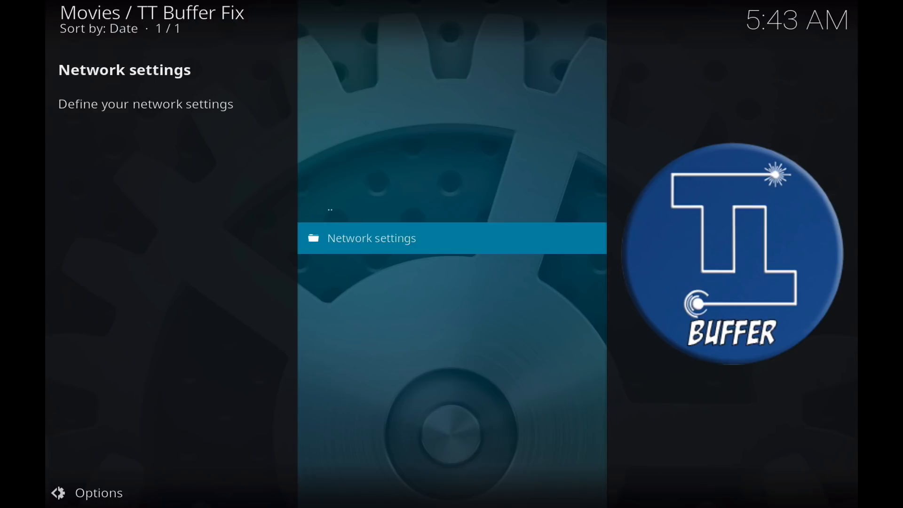
{"action": "left_click", "coordinate": [372, 238]}
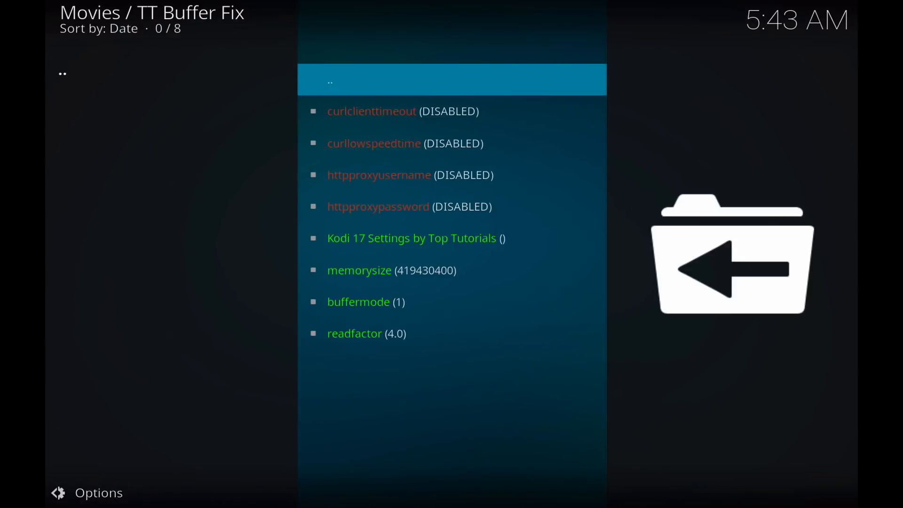
Replace the memorysize value 419430400 with 594193066.
{"action": "left_click", "coordinate": [359, 270]}
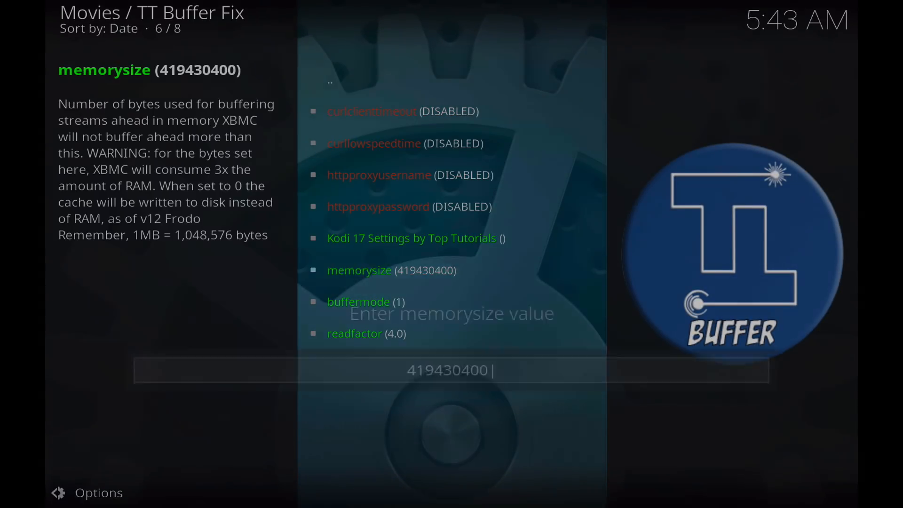
{"action": "left_click", "coordinate": [360, 270]}
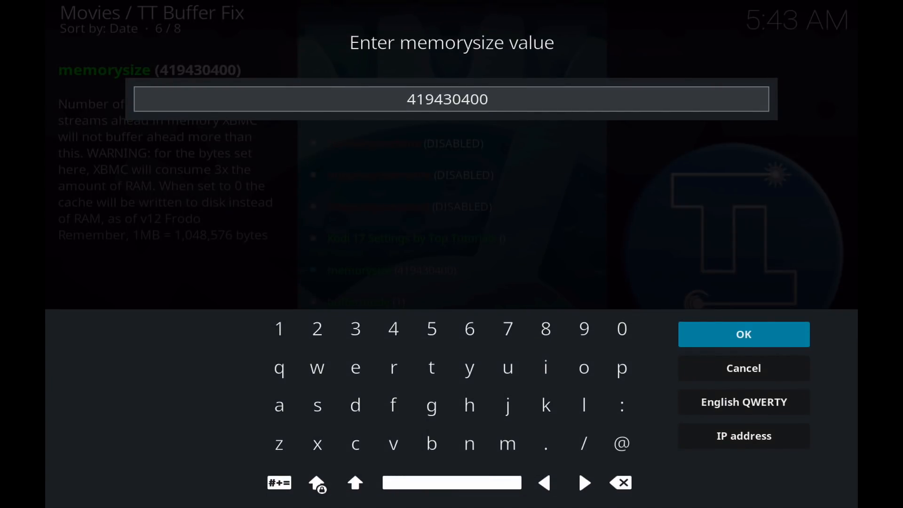
{"action": "left_click", "coordinate": [621, 482]}
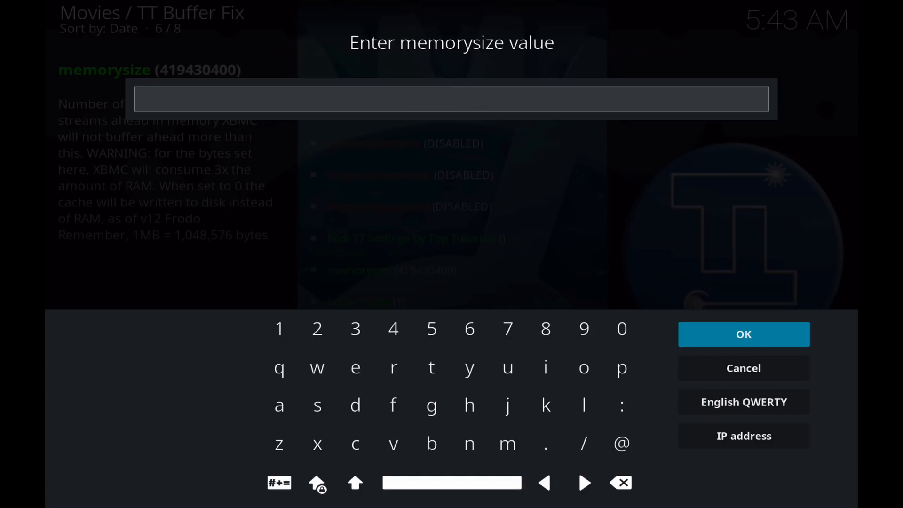
{"action": "type", "text": "594193066"}
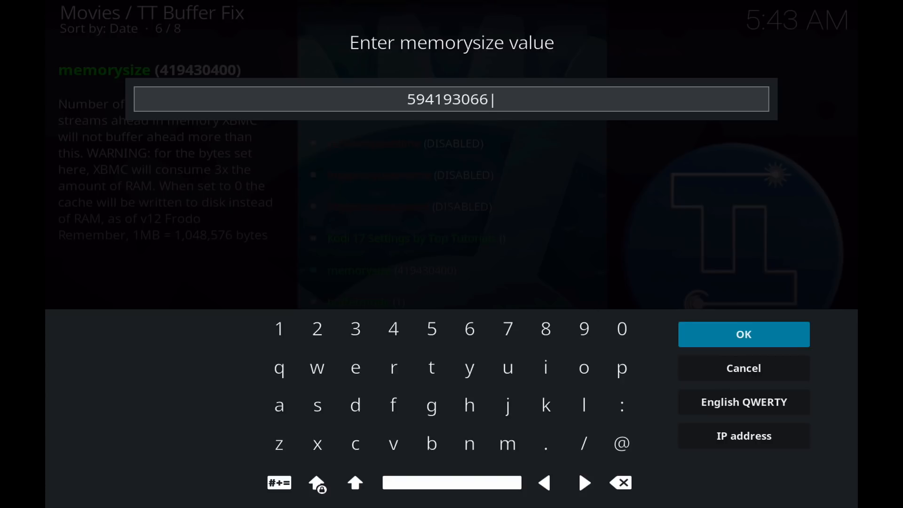
{"action": "left_click", "coordinate": [743, 334]}
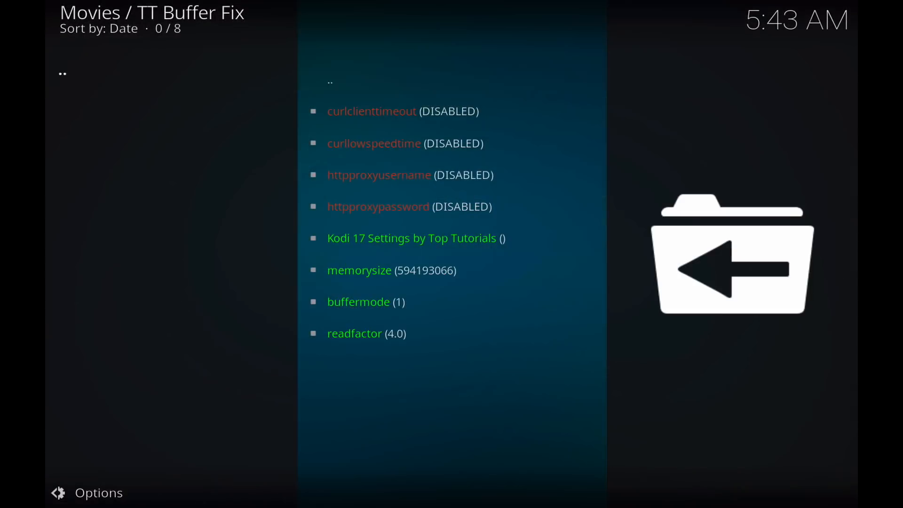
Rewrite advancedsettings.xml and display it showing memorysize 594193066, buffermode 1, readfactor 4.0.
{"action": "left_click", "coordinate": [359, 301]}
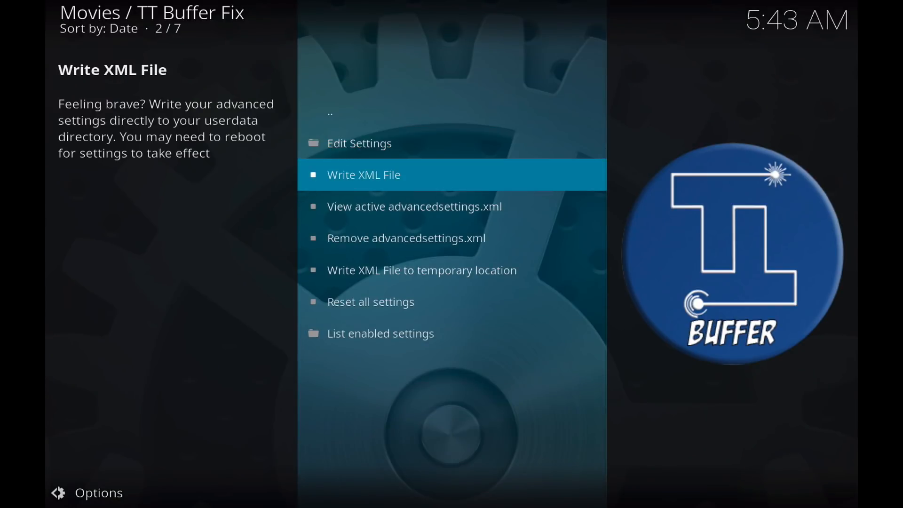
{"action": "left_click", "coordinate": [363, 174]}
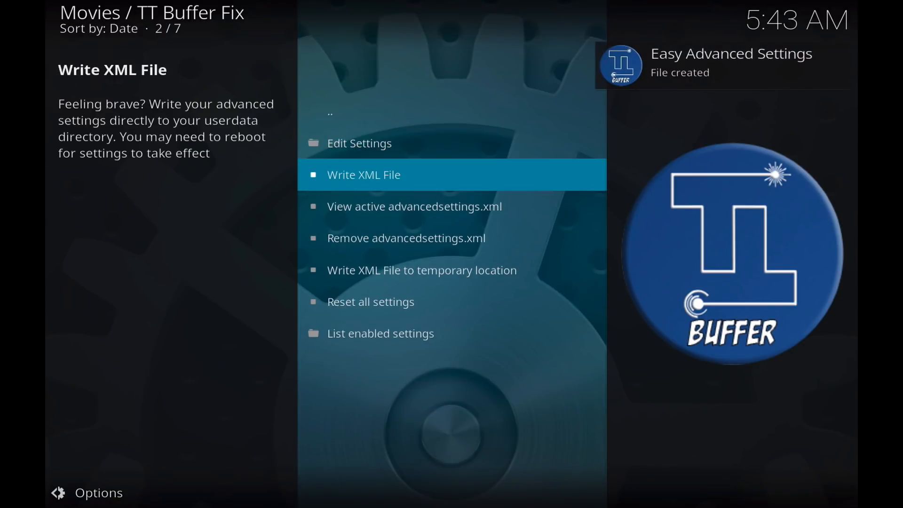
{"action": "key", "text": "Down"}
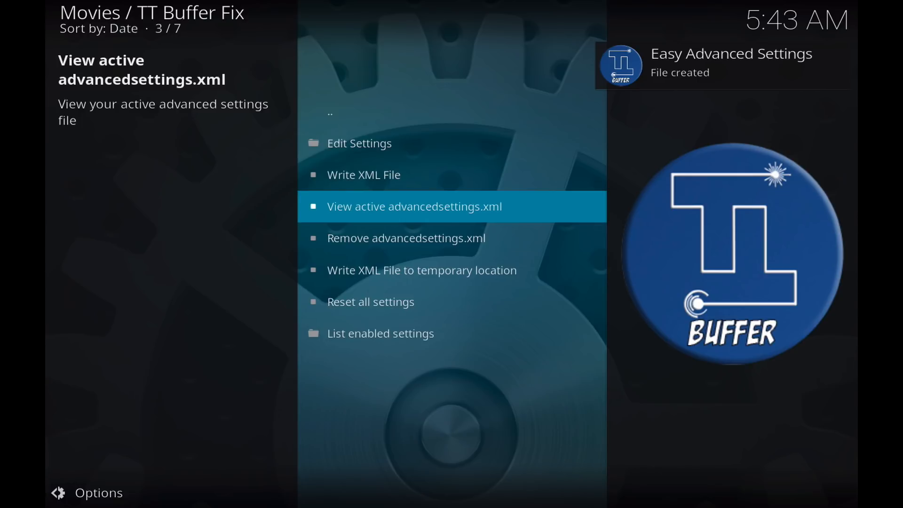
{"action": "left_click", "coordinate": [414, 206]}
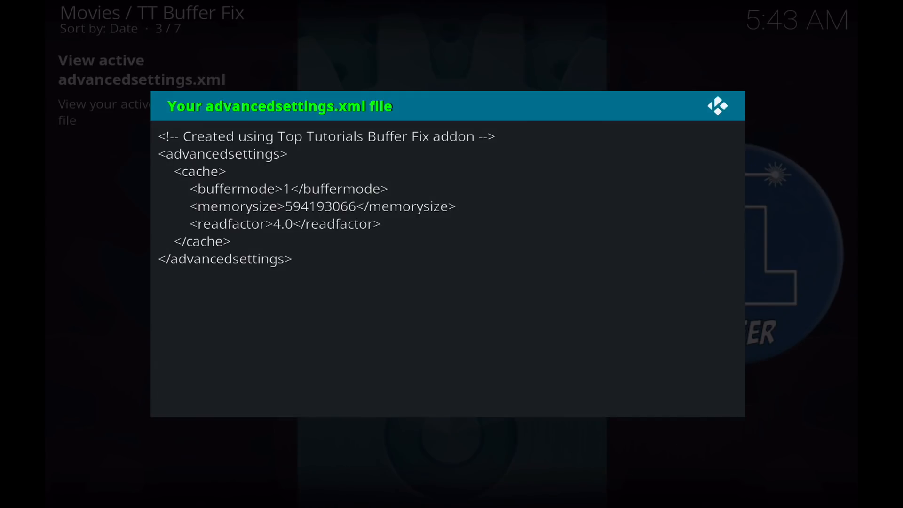